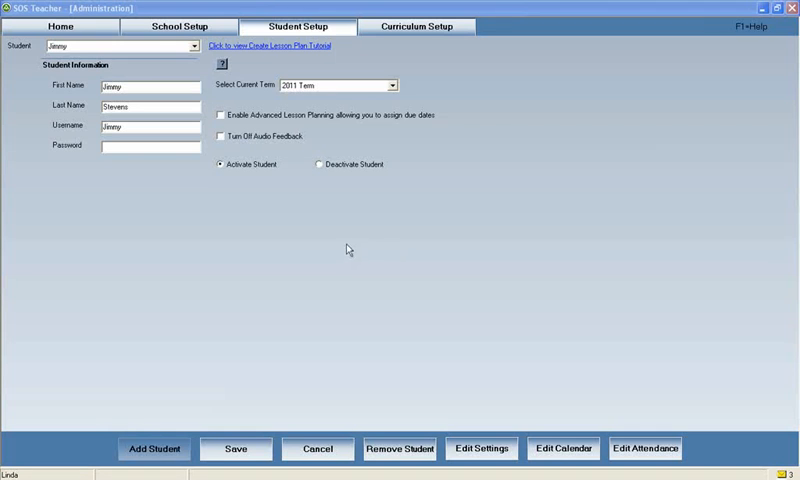
mouse_move(296, 214)
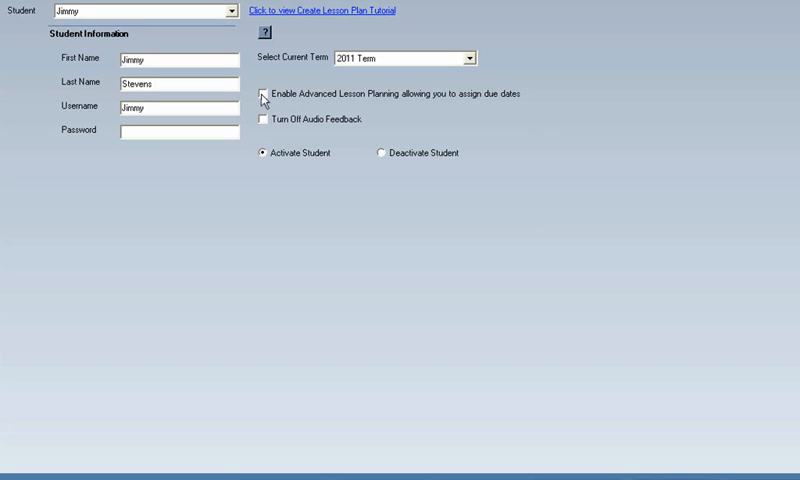
Step: Enable advanced lesson planning with due dates and open Jimmy's 2011 Term calendar for editing
click(268, 96)
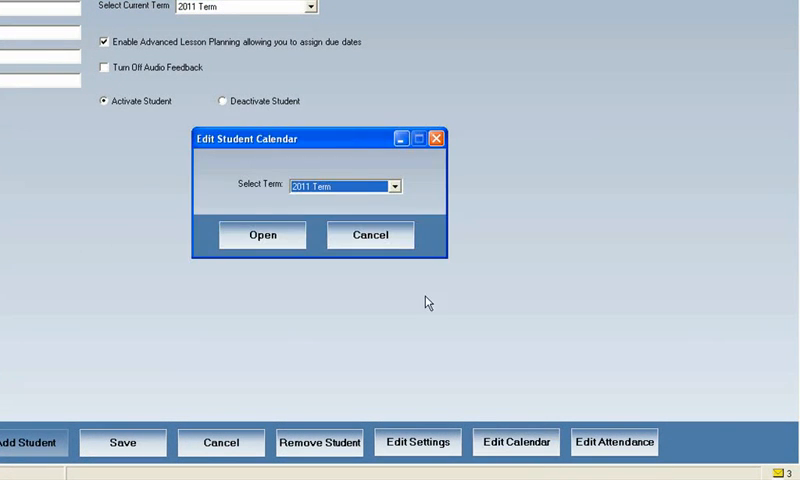
click(262, 236)
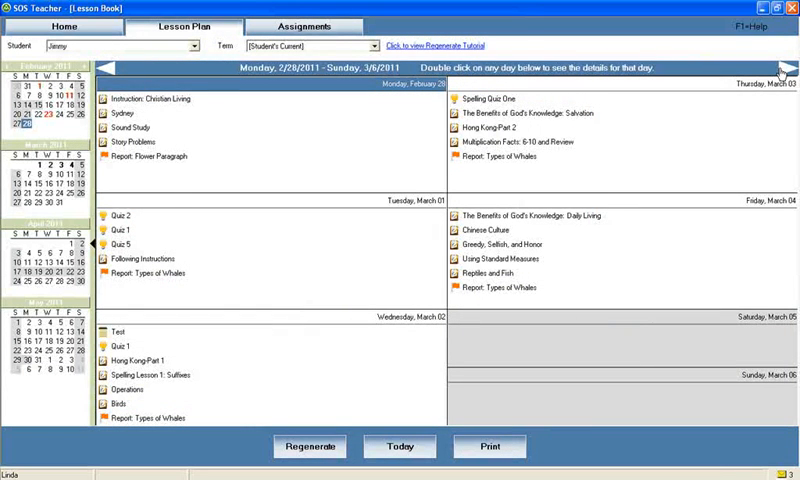
mouse_move(336, 326)
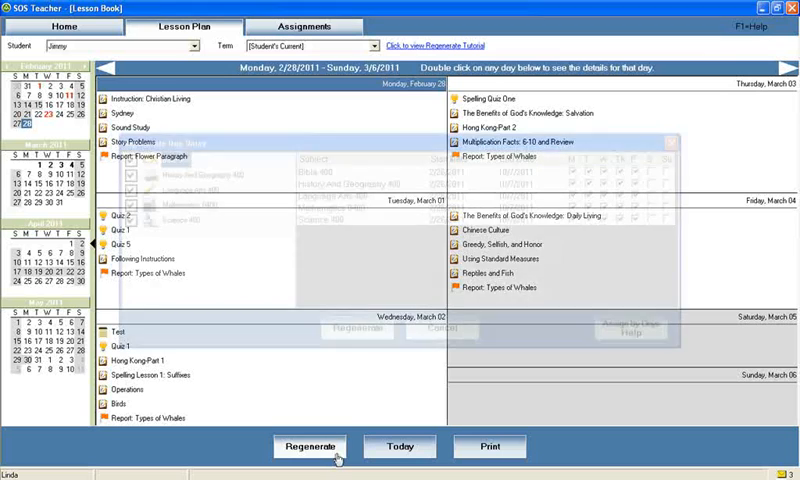
Step: Bring up the Regenerate Due Dates dialog listing Jimmy's five subjects
click(308, 446)
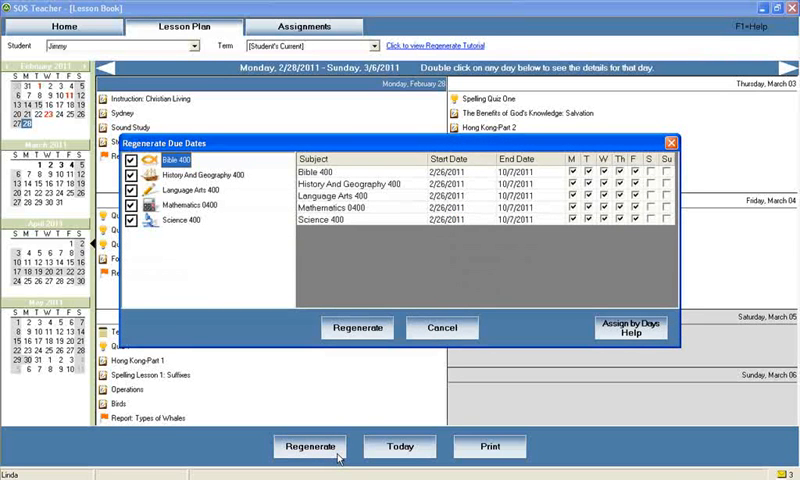